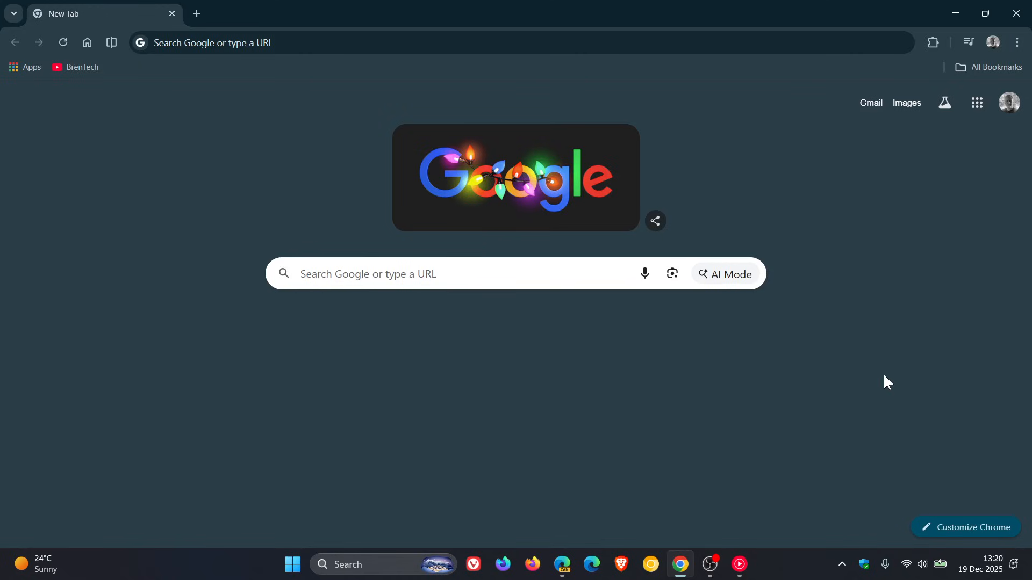
- Show Chrome's Customize Chrome panel scrolled to the appearance modes and colour swatches
click(966, 527)
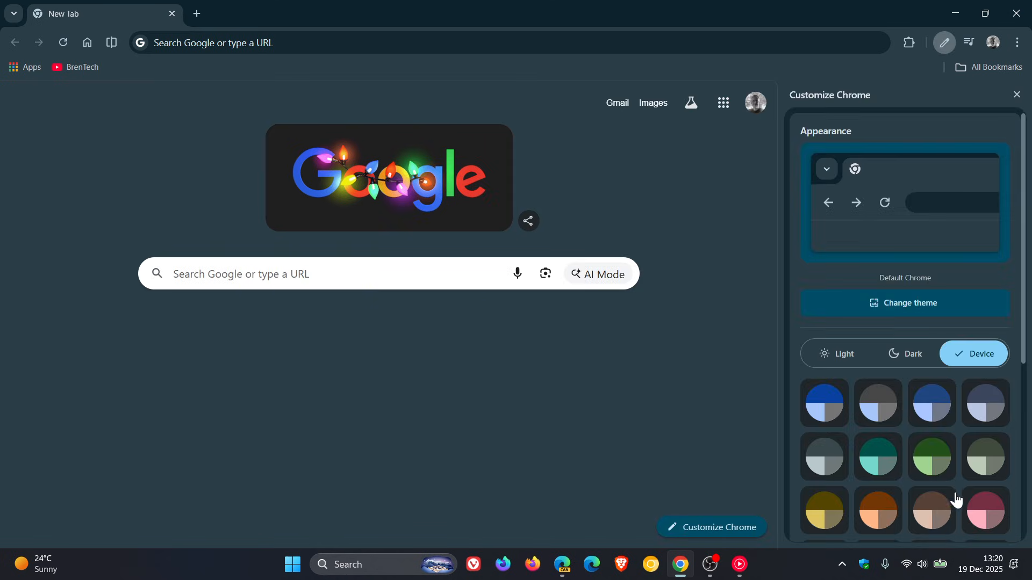
mouse_move(964, 491)
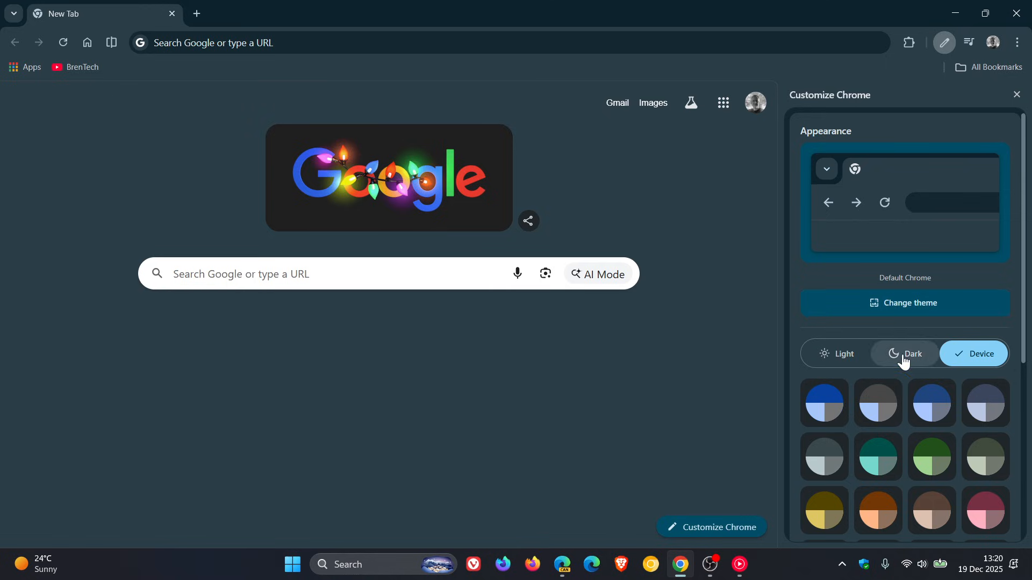
scroll(down, 3)
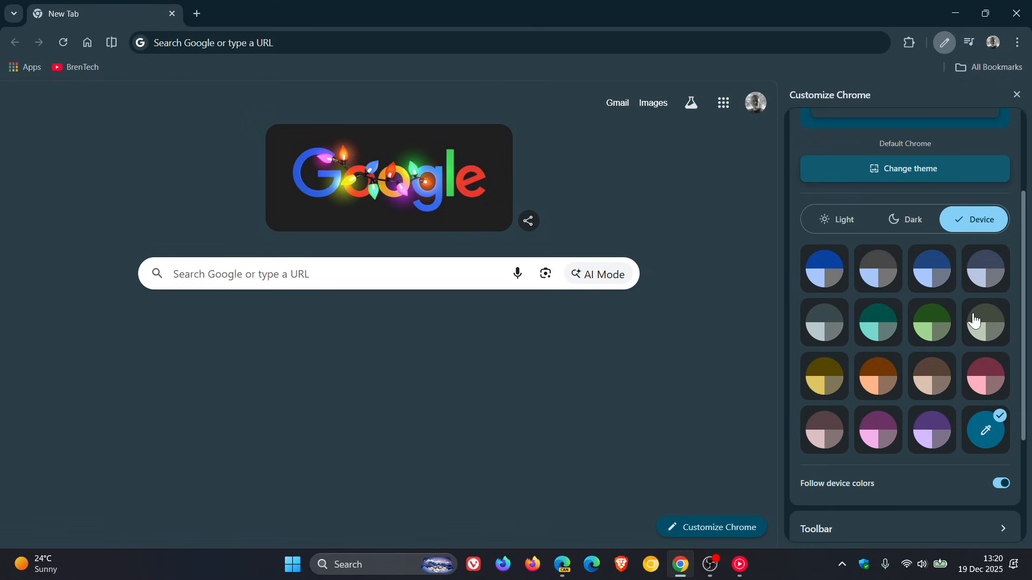
- Apply the pink Chrome theme colour and reach the Toolbar section of the panel
click(984, 377)
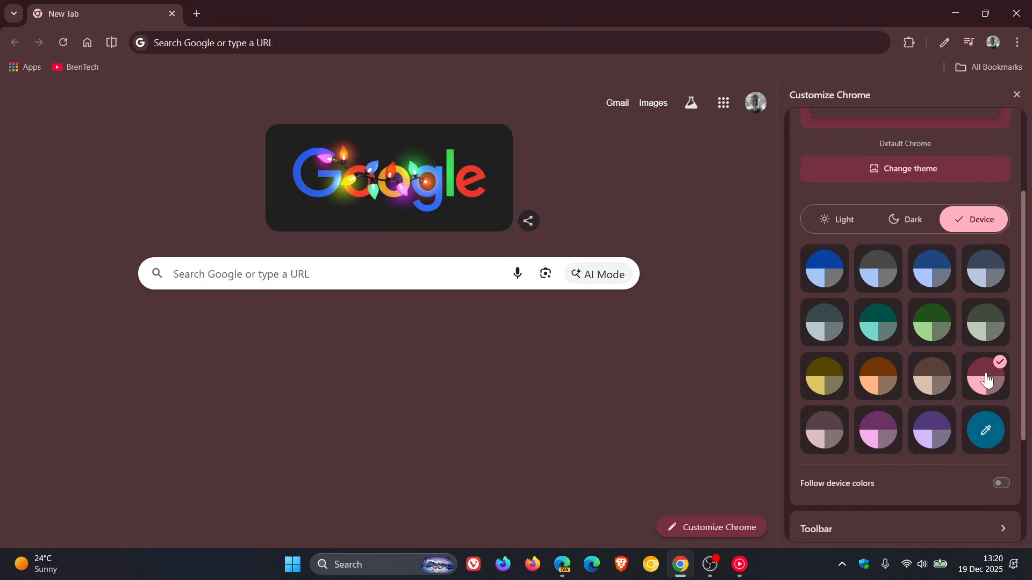
scroll(down, 3)
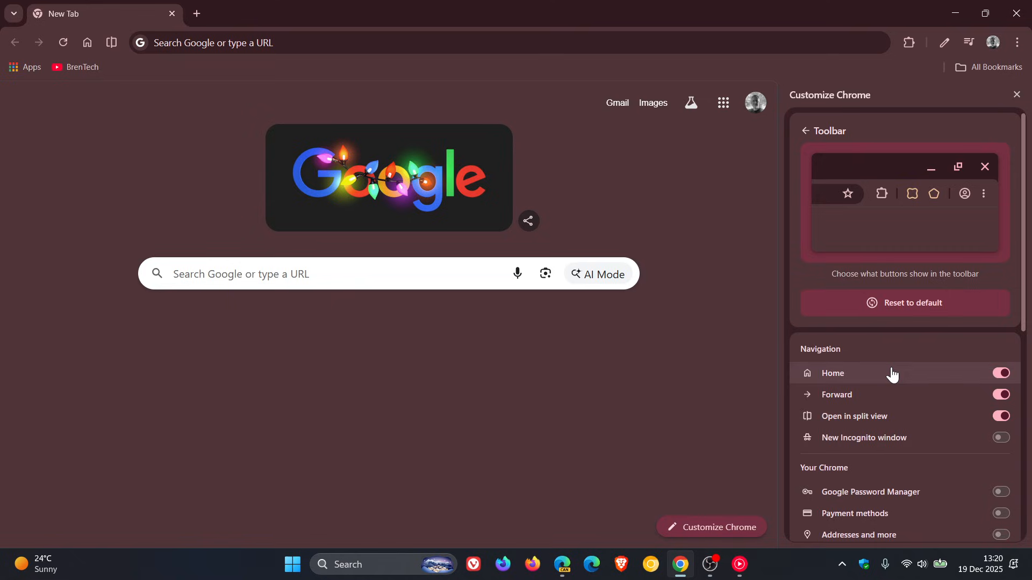
- Switch on Google Password Manager under Your Chrome so its button joins the toolbar
scroll(down, 3)
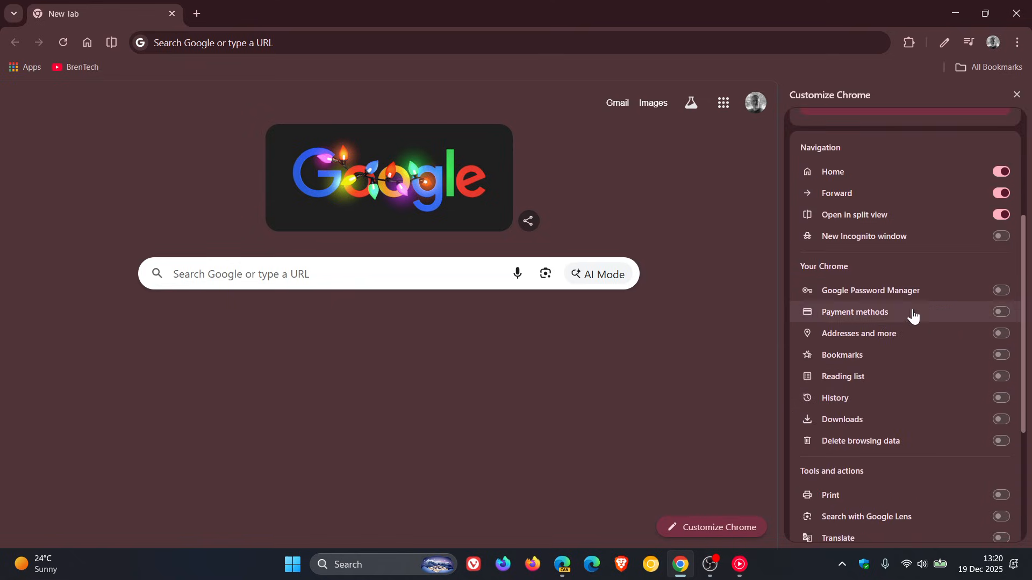
click(1000, 290)
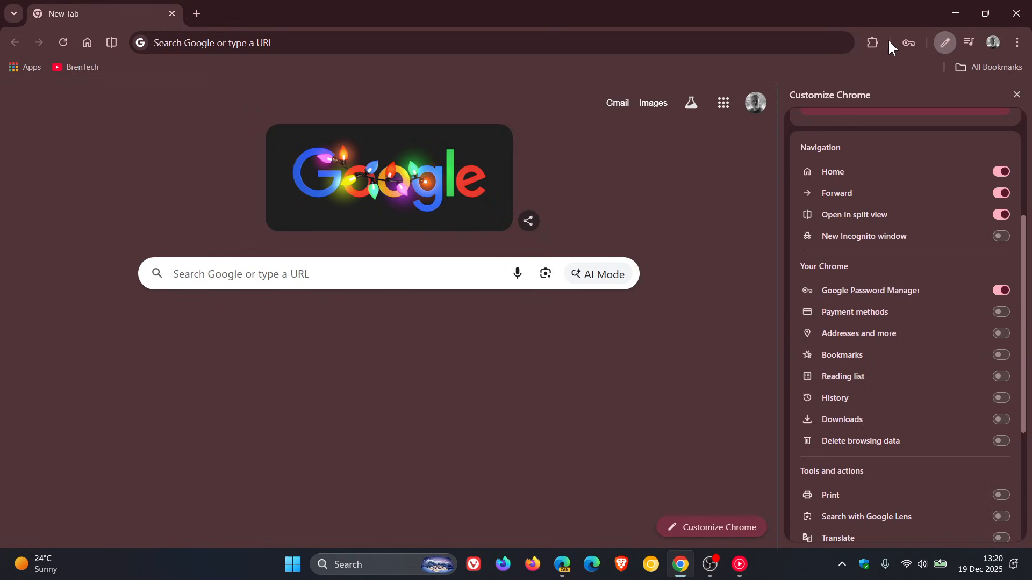
mouse_move(976, 328)
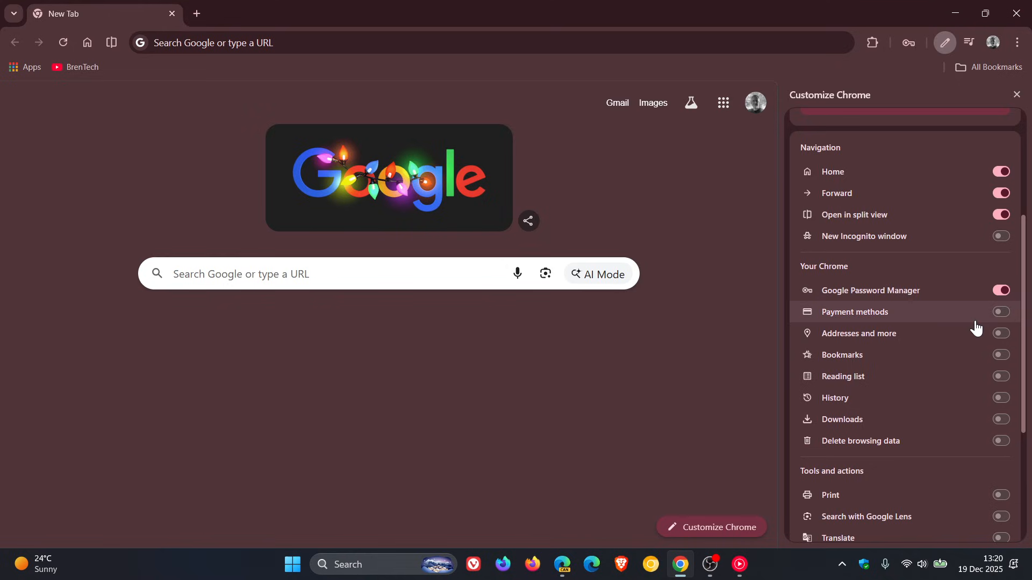
mouse_move(928, 284)
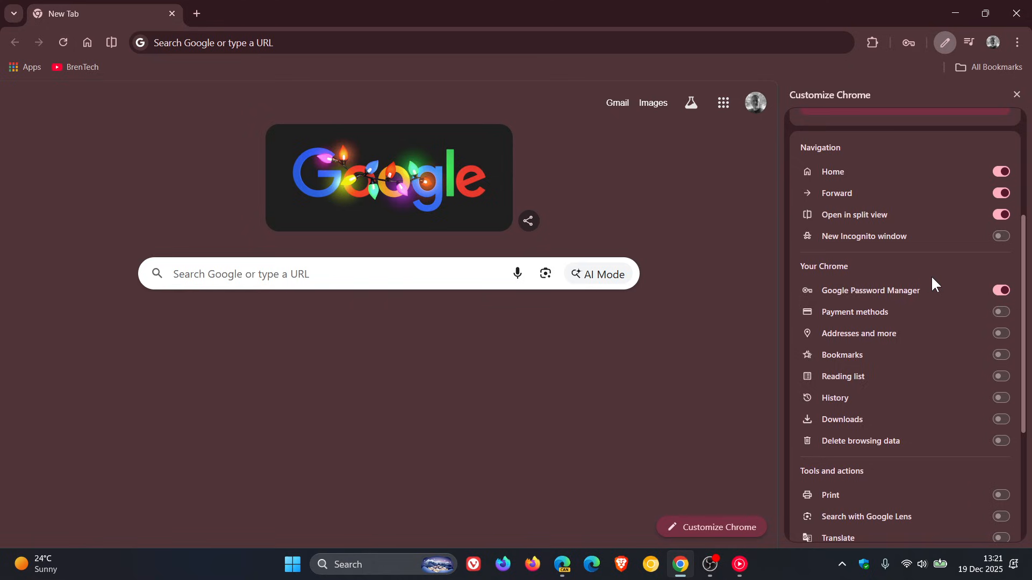
mouse_move(825, 290)
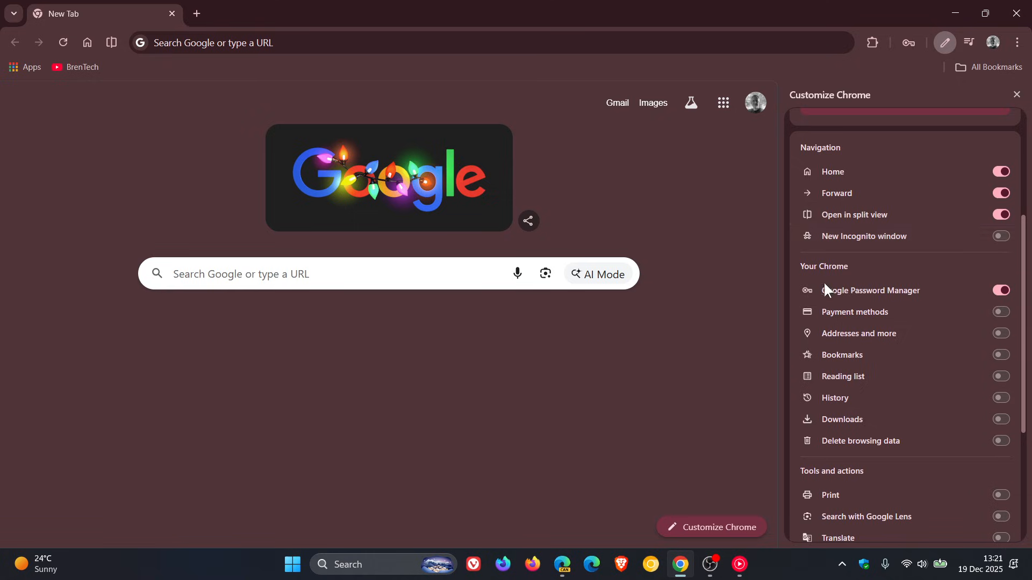
mouse_move(887, 262)
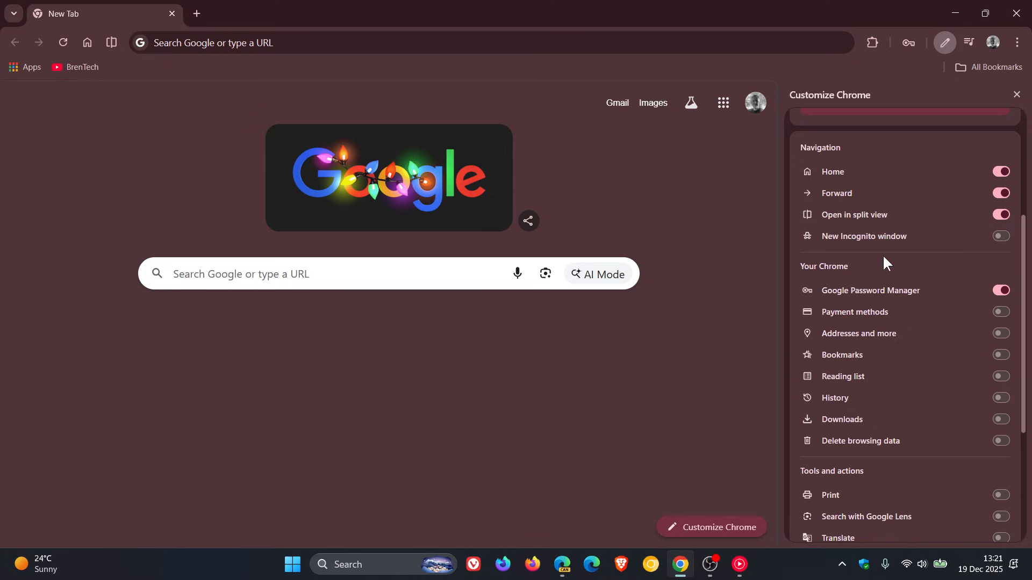
mouse_move(562, 565)
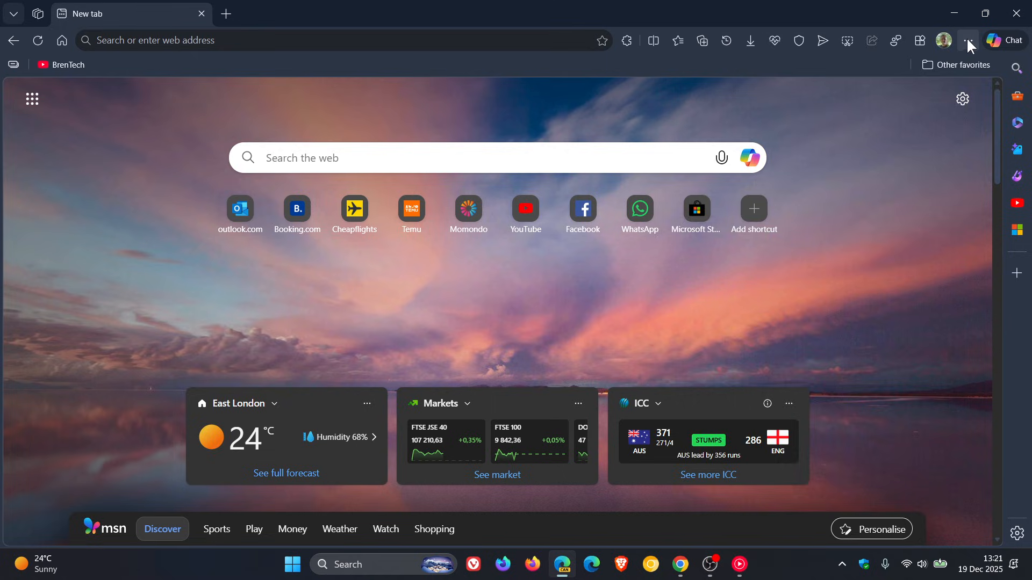
- Show Edge Canary's Settings and more menu with its More tools submenu
click(968, 40)
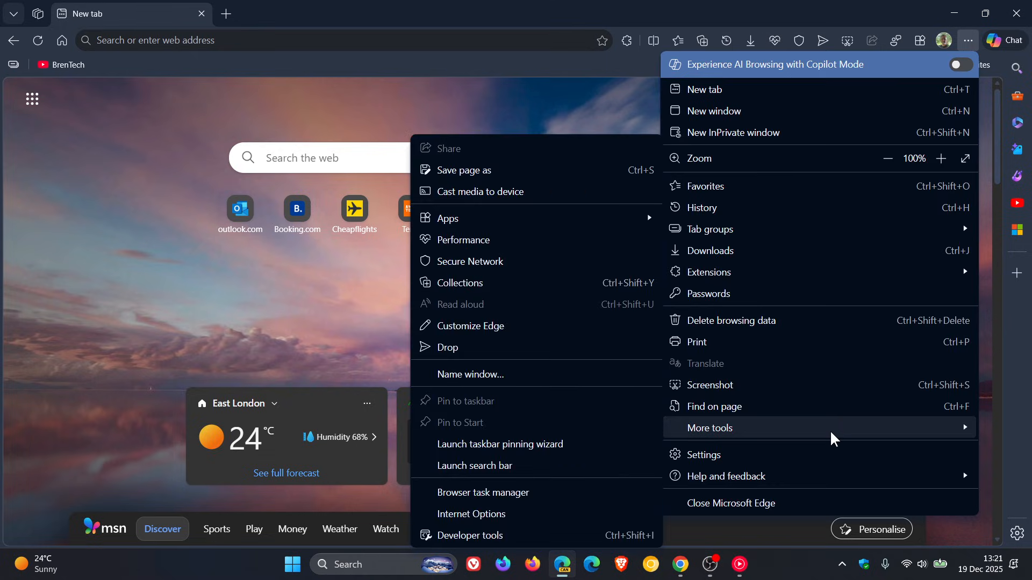
mouse_move(470, 326)
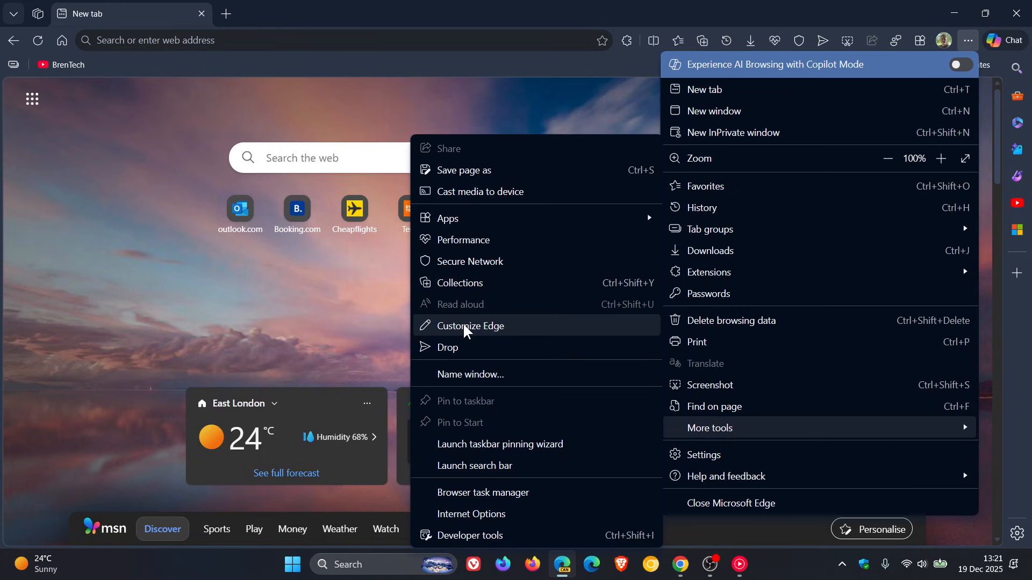
- Launch Customize Edge from More tools to show theme image, modes and colour swatches
click(470, 326)
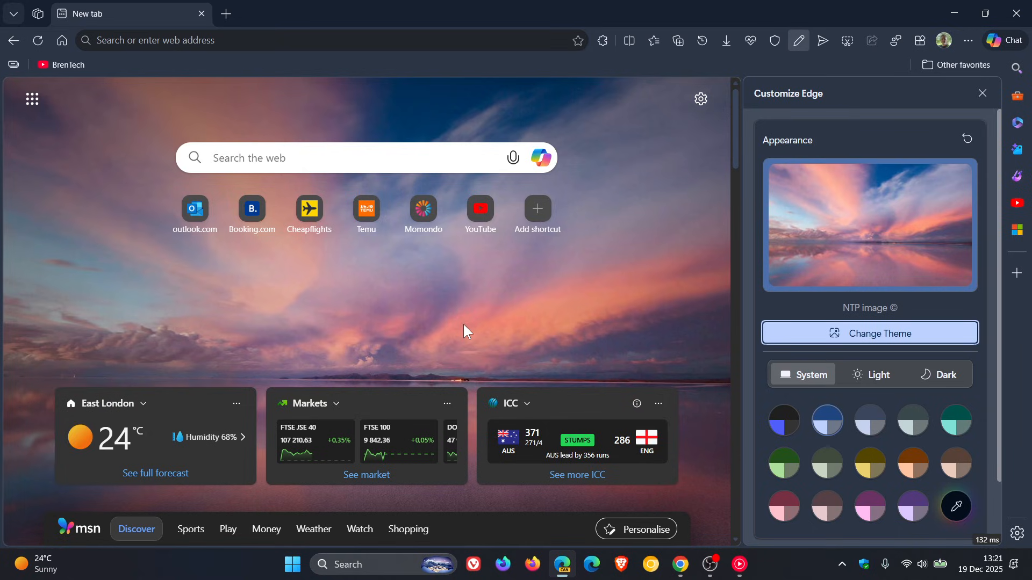
mouse_move(510, 348)
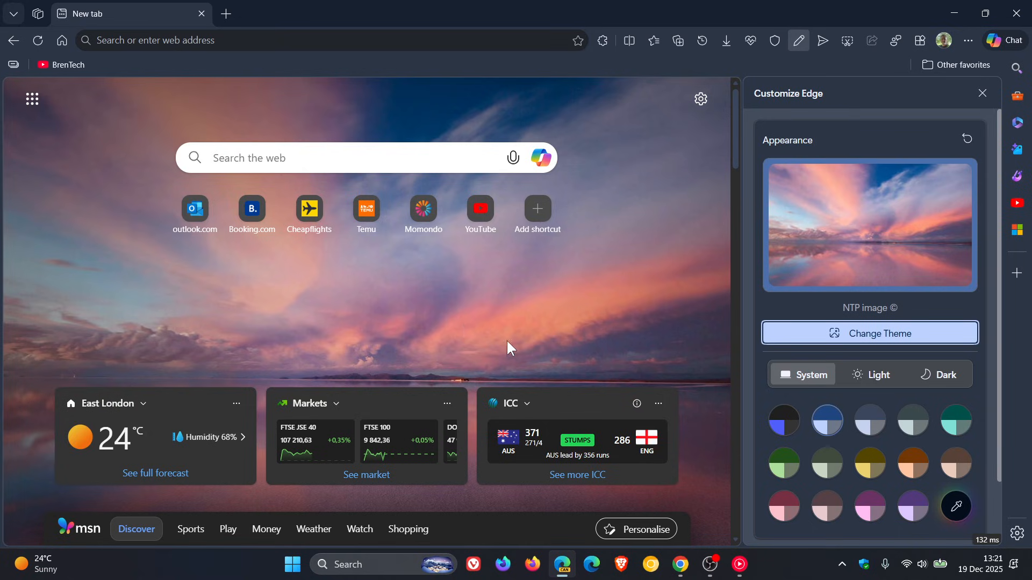
mouse_move(652, 276)
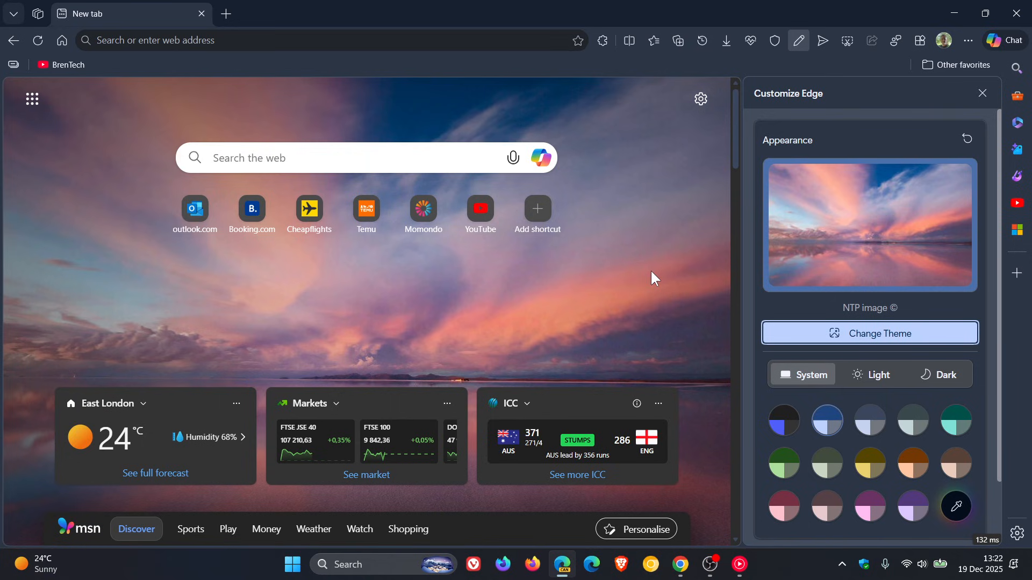
click(869, 333)
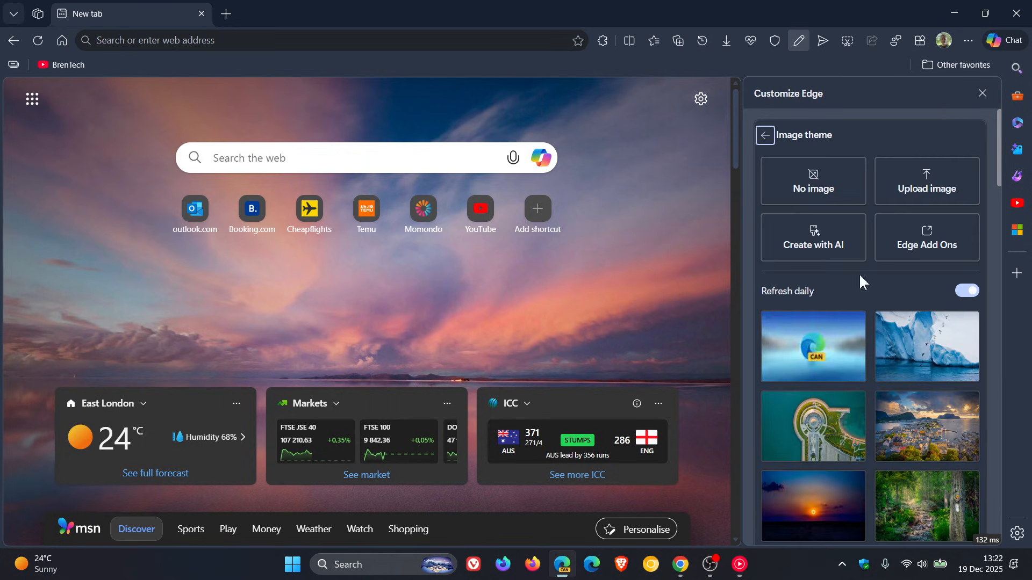
mouse_move(933, 184)
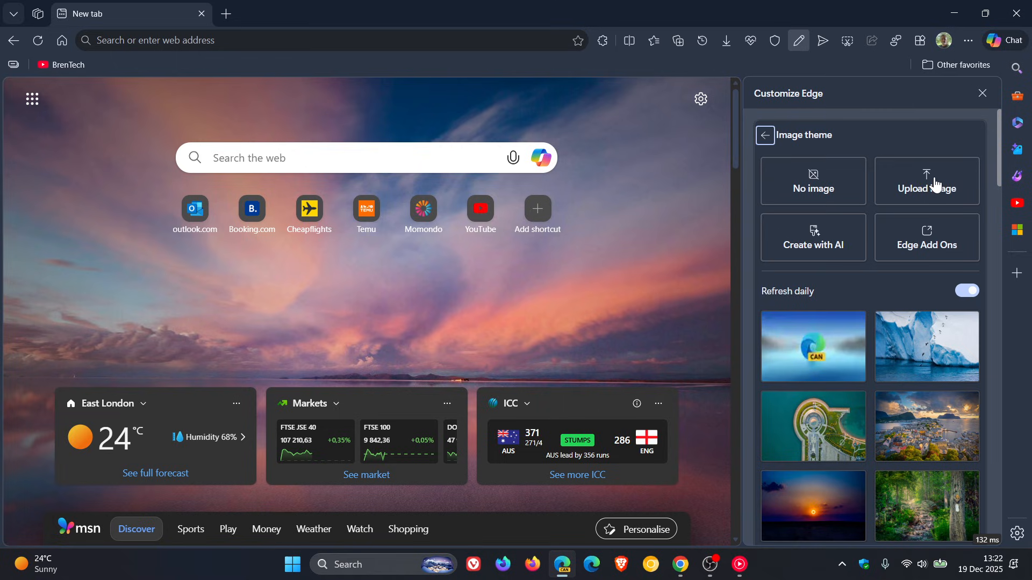
mouse_move(921, 238)
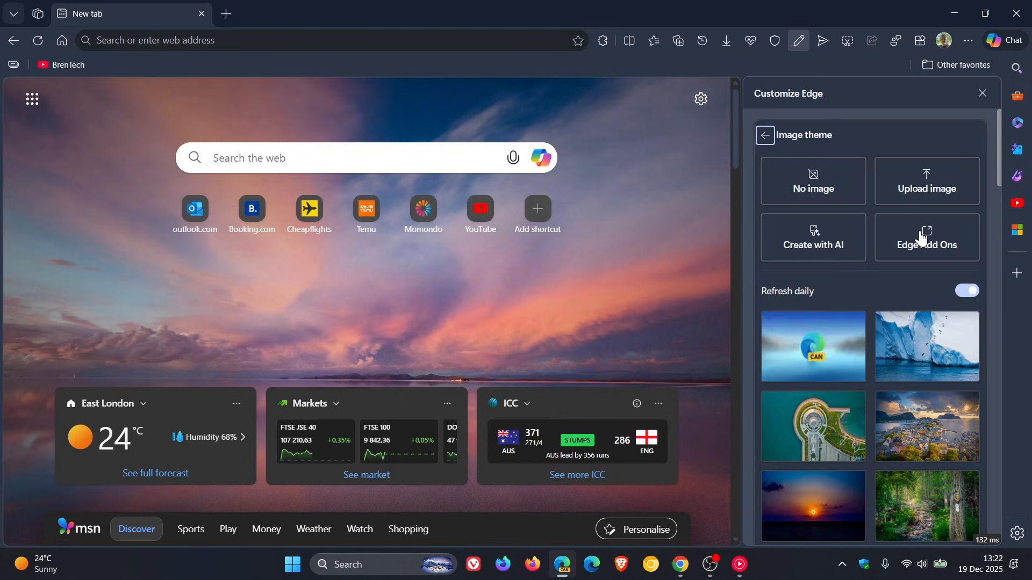
mouse_move(814, 437)
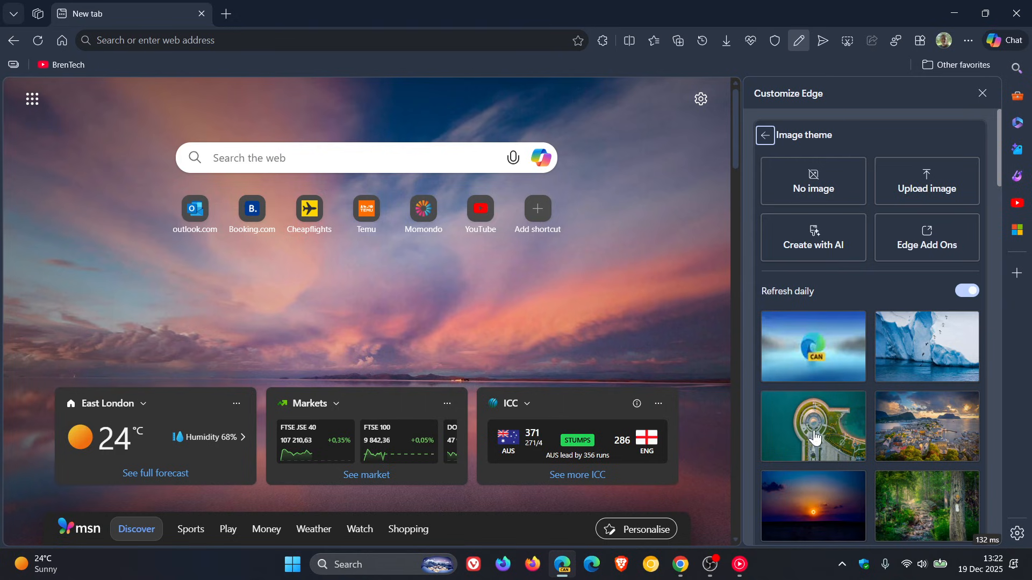
scroll(down, 3)
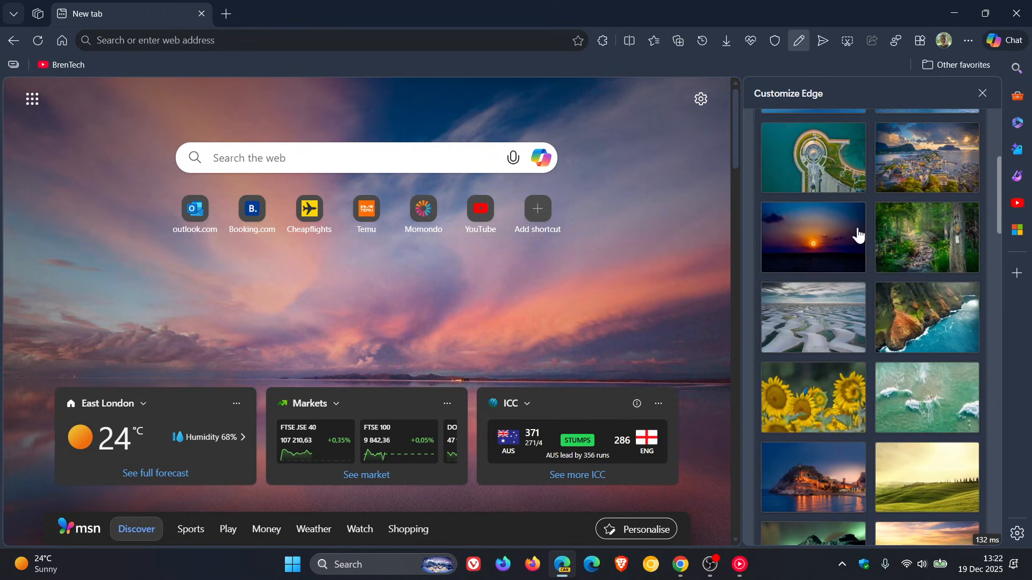
scroll(down, 3)
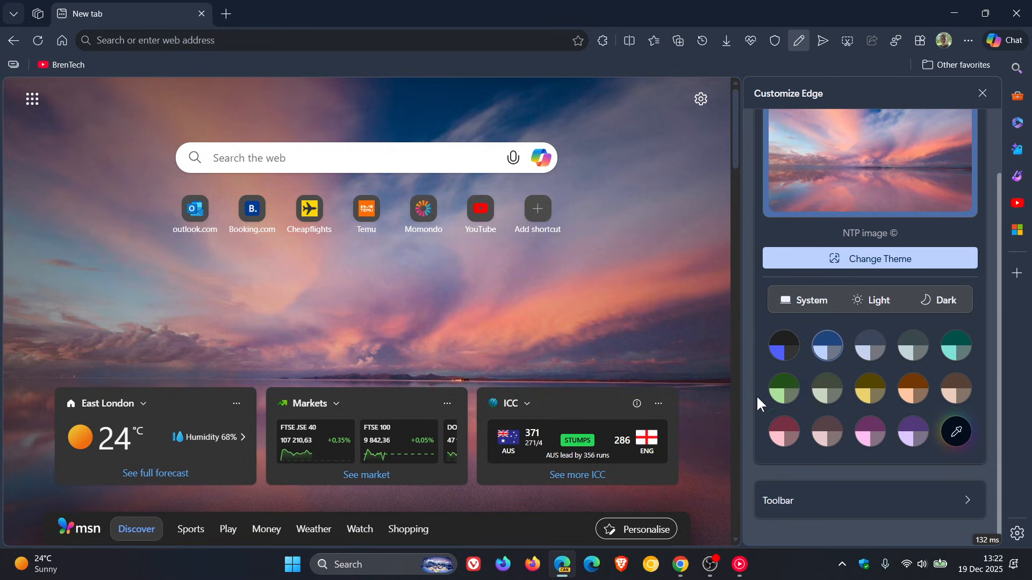
- Try the brown swatch, then settle on the rose pink Edge colour theme
click(912, 388)
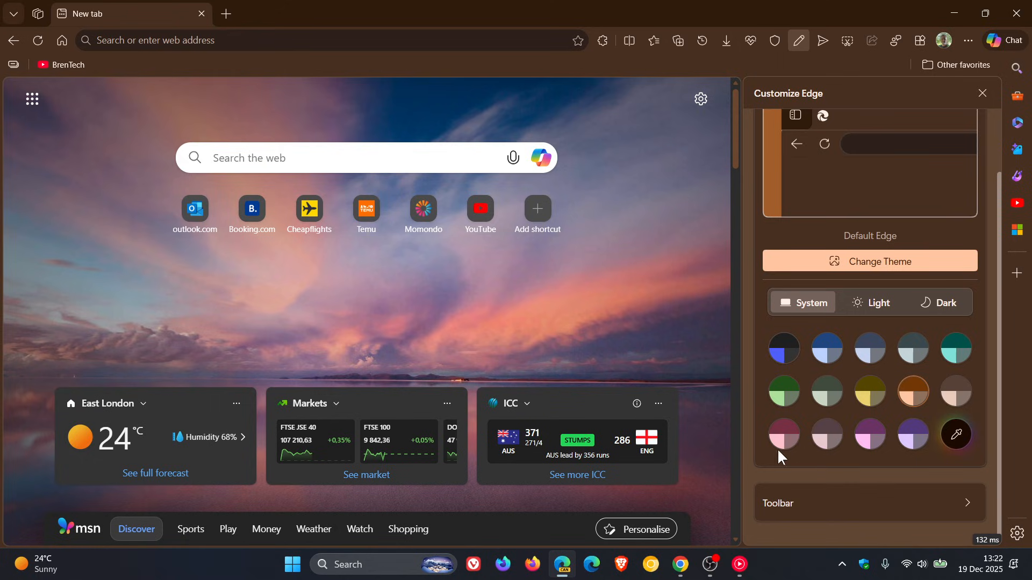
click(784, 433)
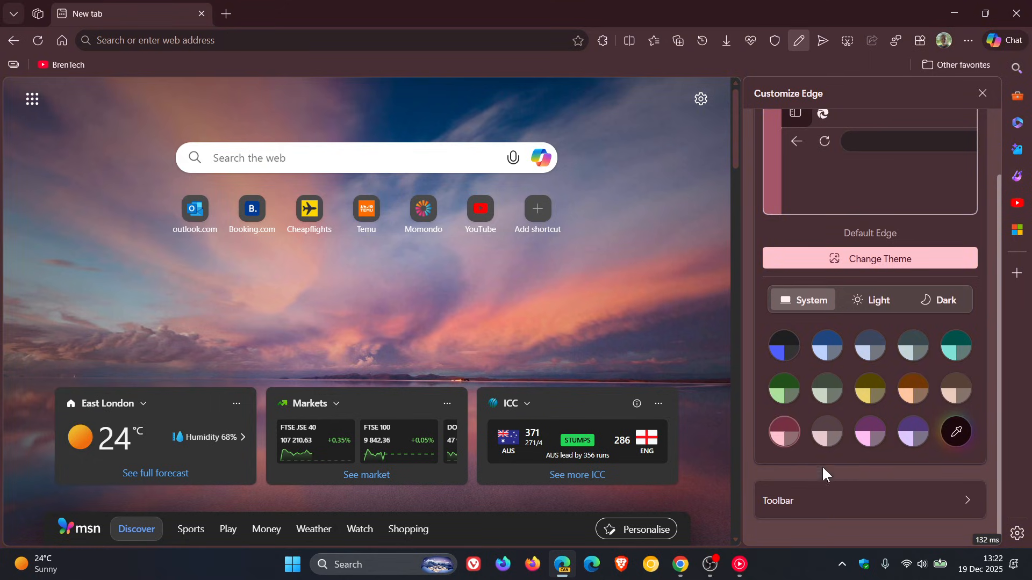
- In the Toolbar options, switch the Forward button on and then off again
click(778, 500)
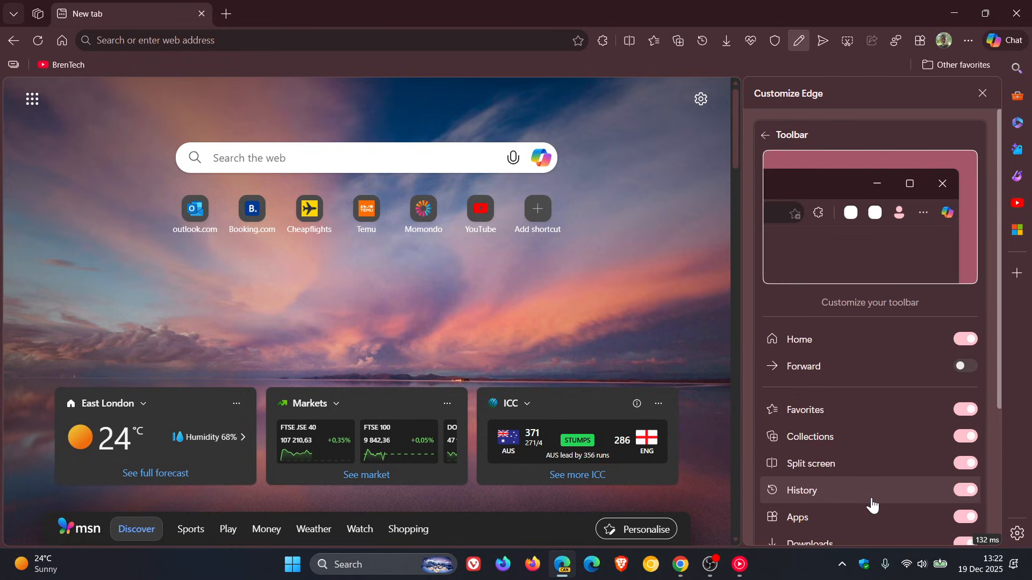
scroll(down, 3)
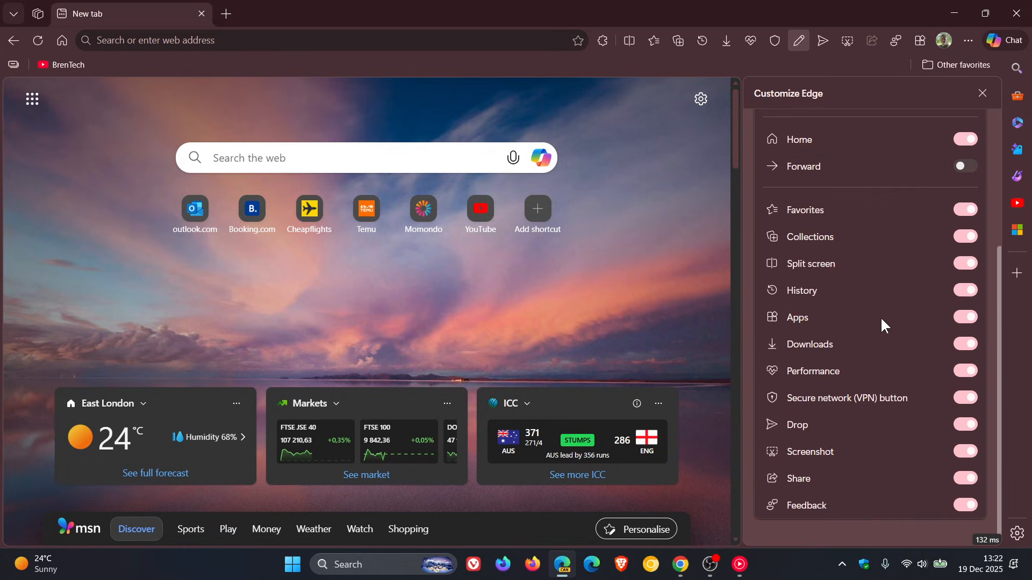
mouse_move(879, 258)
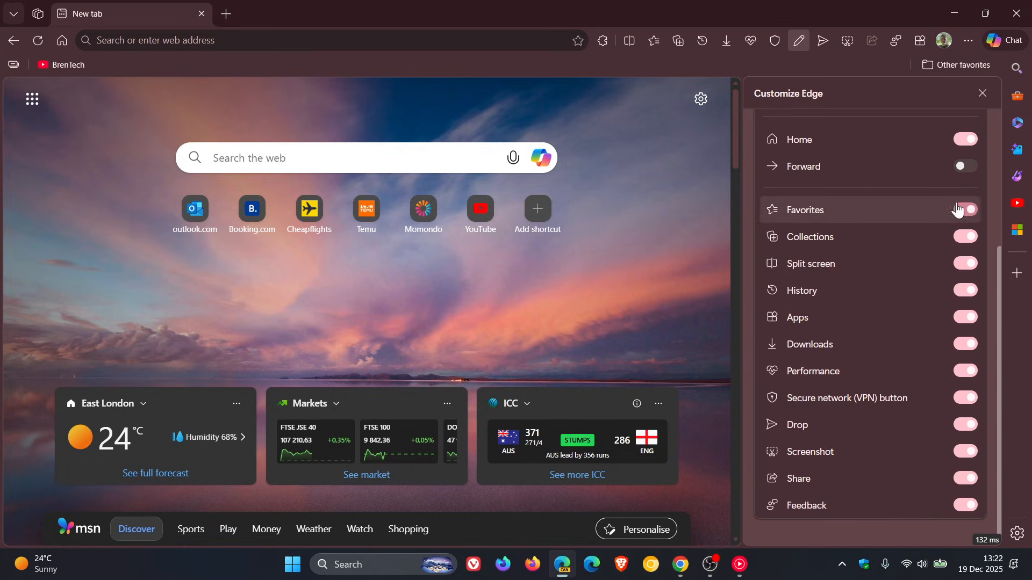
click(965, 166)
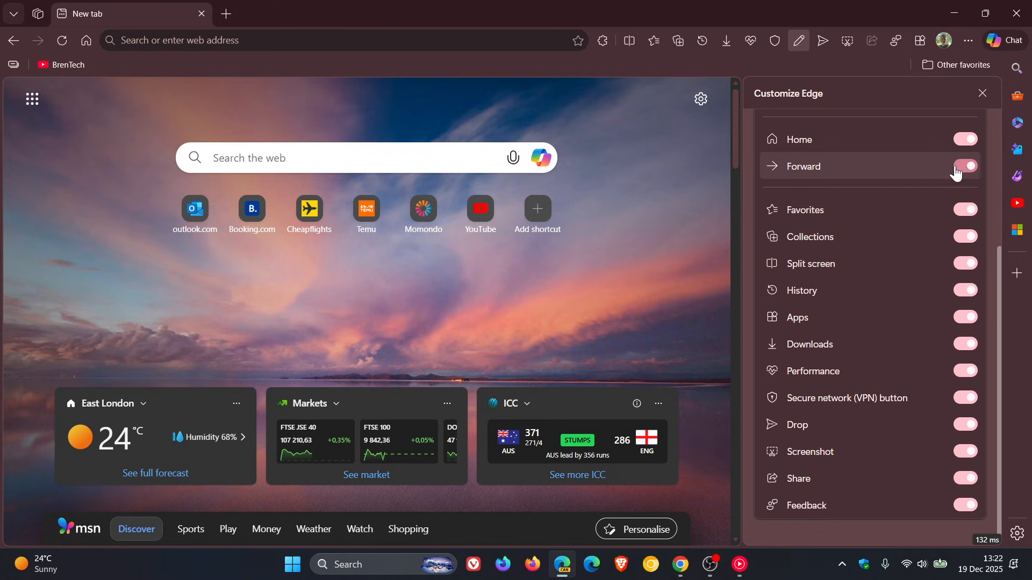
click(965, 165)
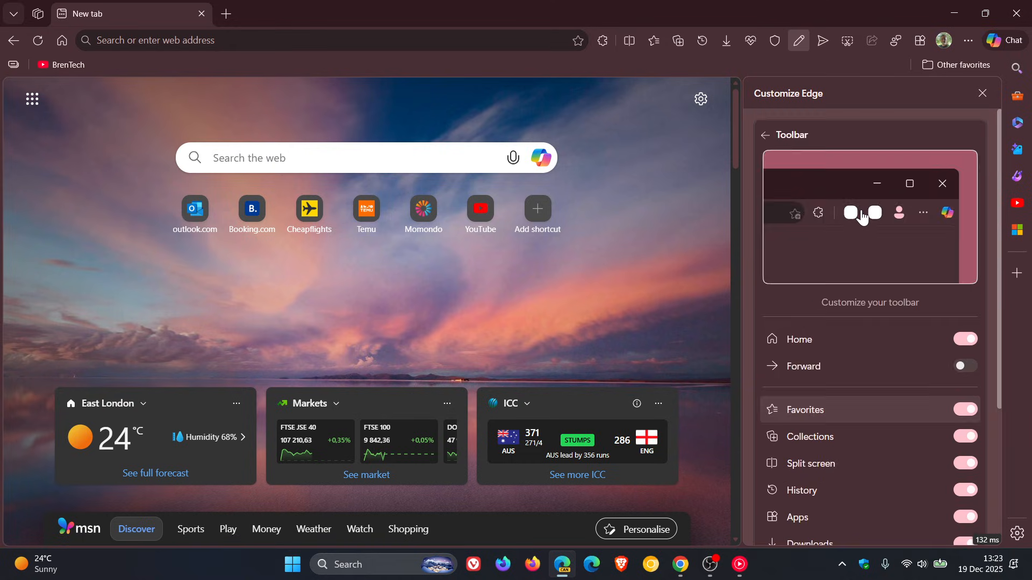
- Go back to Appearance in the panel, then bring up Edge's Settings page on Profiles
click(765, 136)
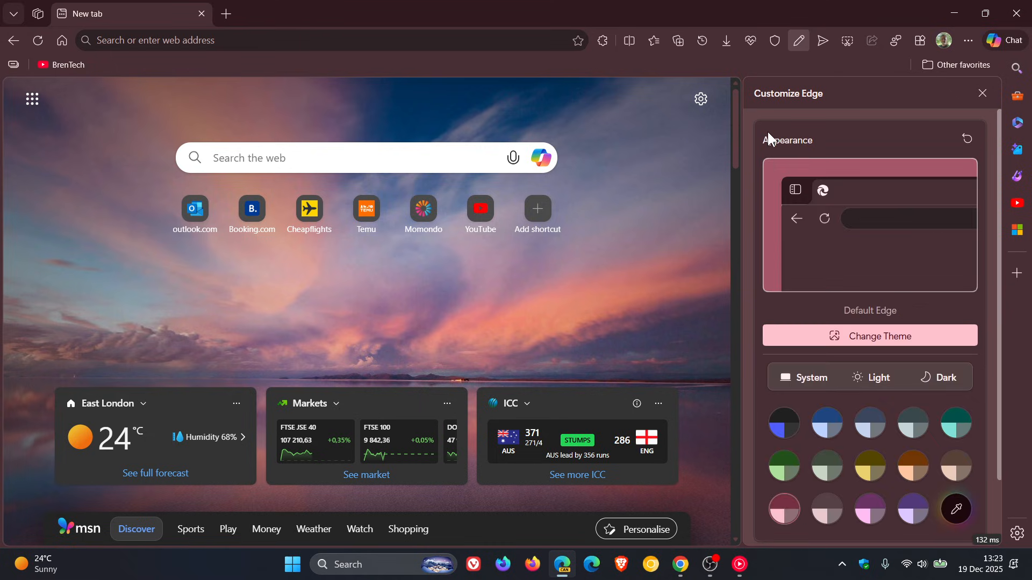
mouse_move(901, 322)
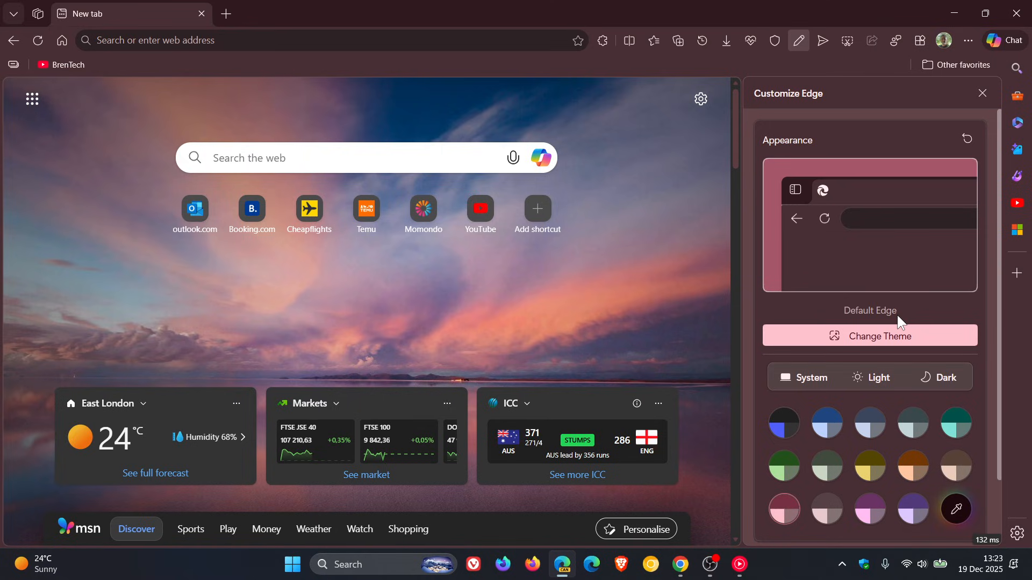
click(944, 40)
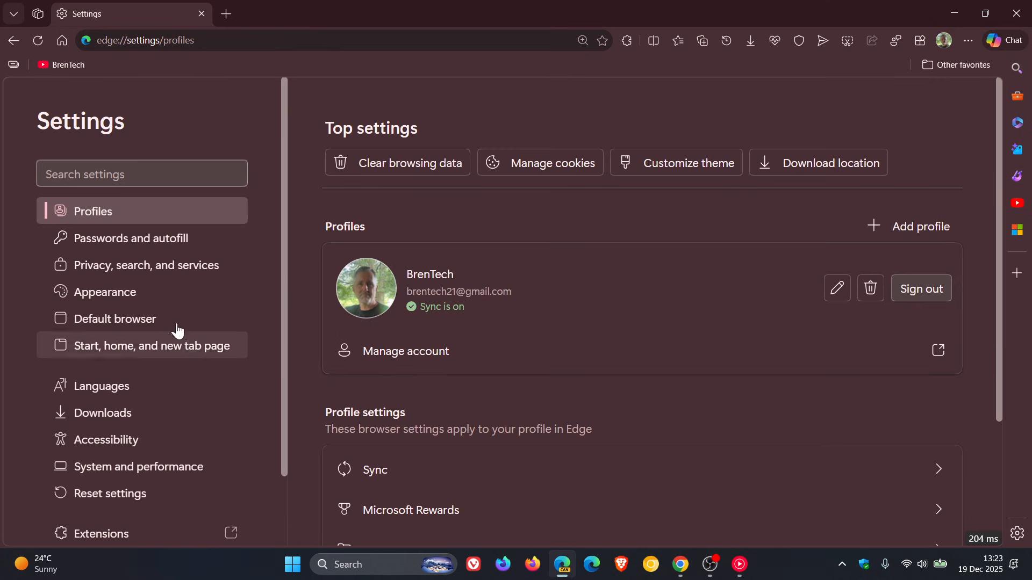
- Review the Appearance settings down to the toolbar toggles, then return to the new tab page
click(104, 291)
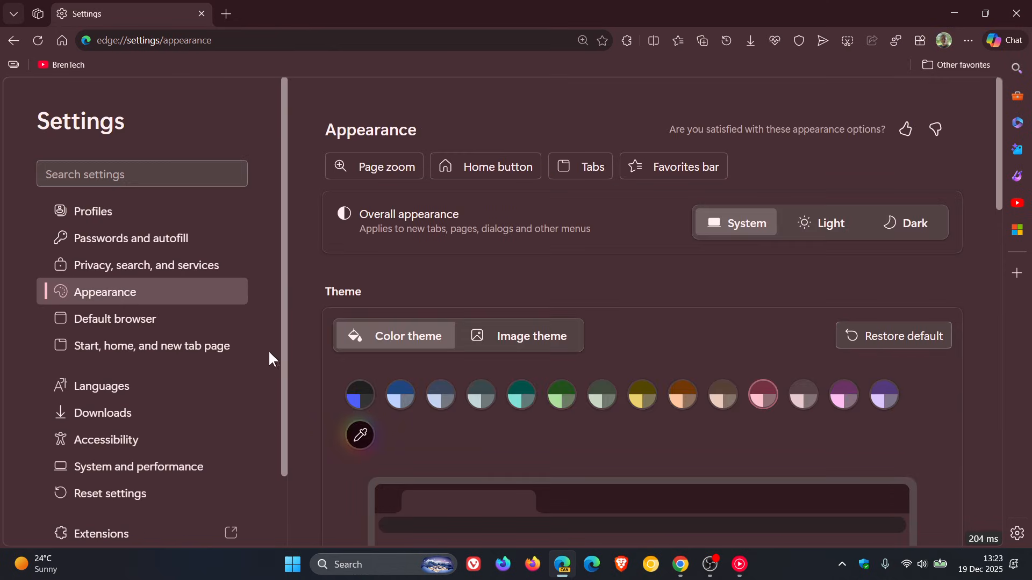
mouse_move(904, 408)
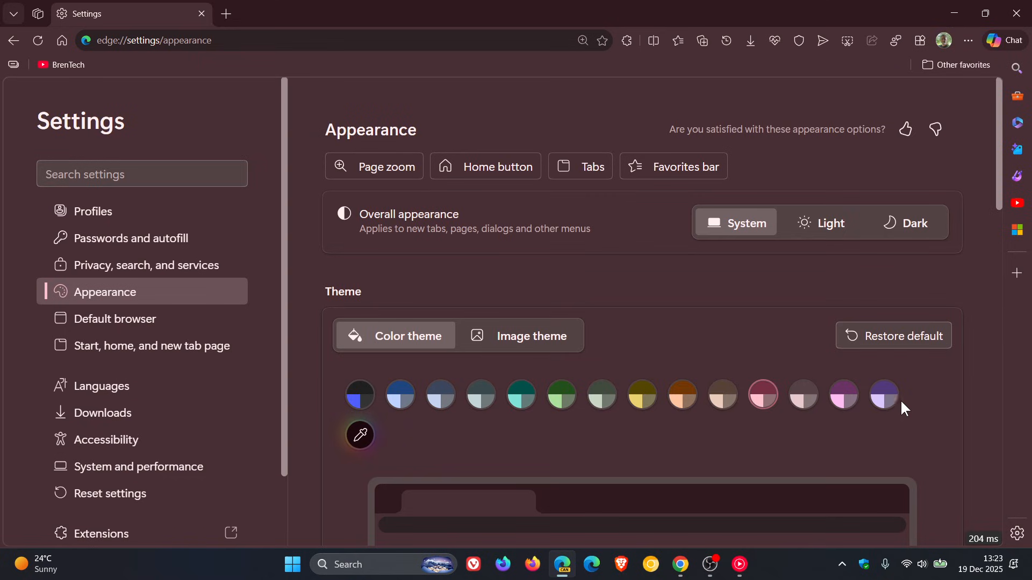
mouse_move(899, 400)
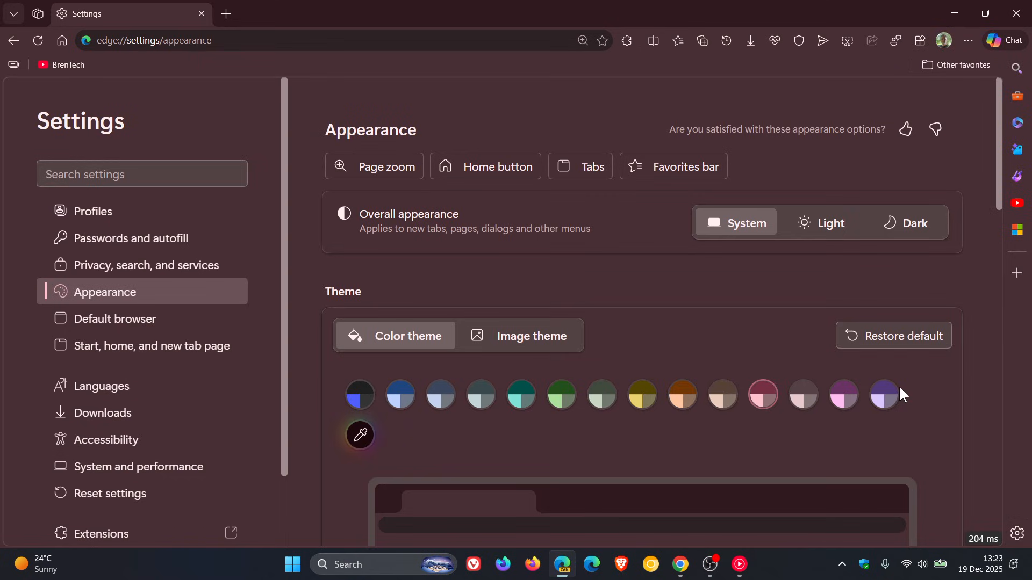
mouse_move(893, 208)
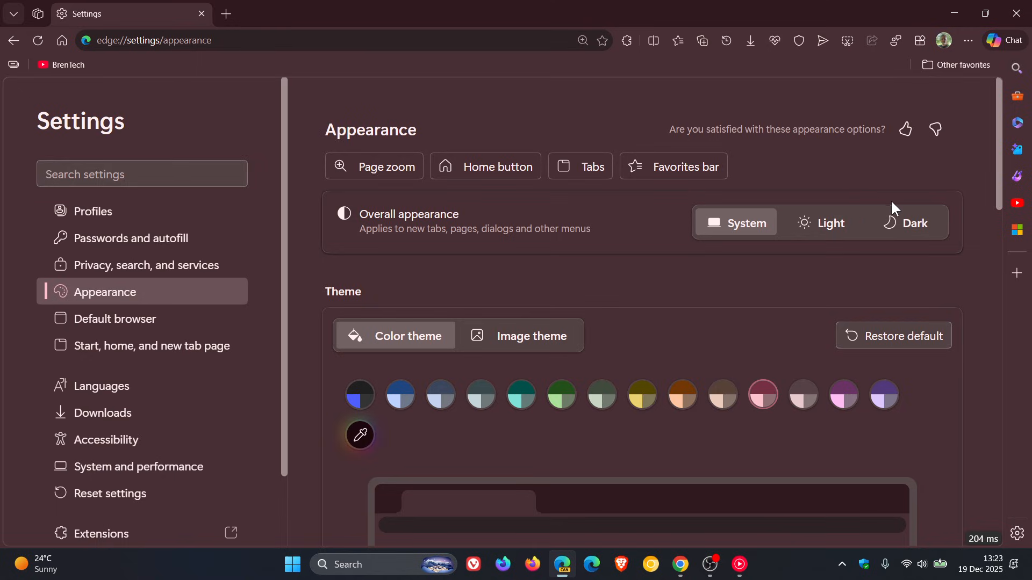
scroll(down, 3)
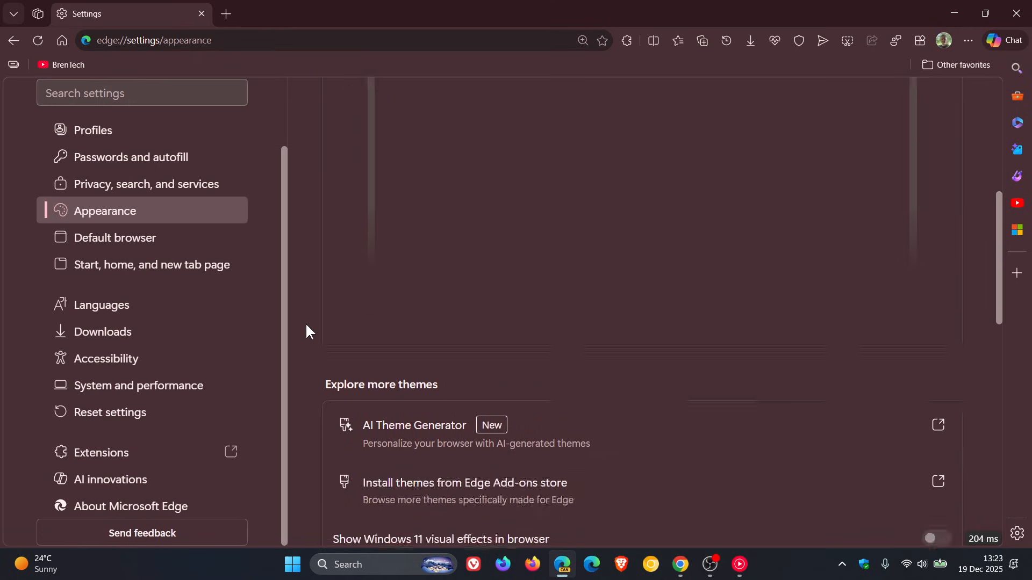
scroll(down, 3)
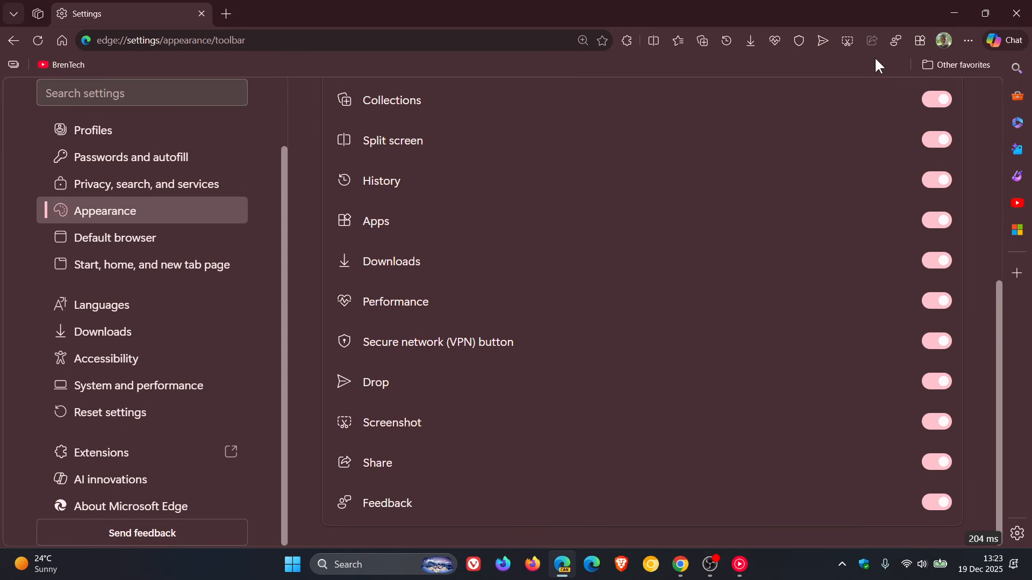
mouse_move(66, 65)
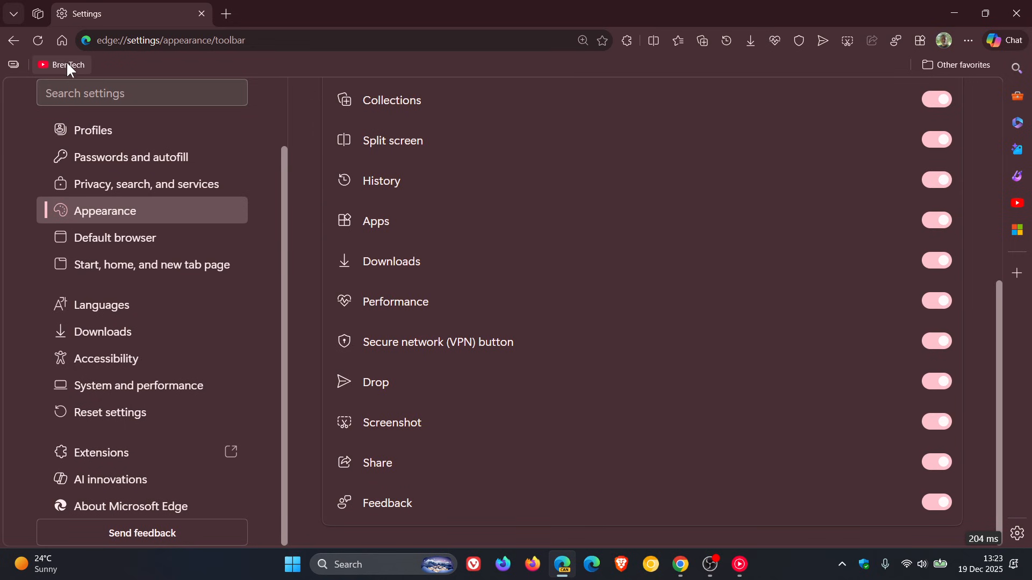
click(226, 13)
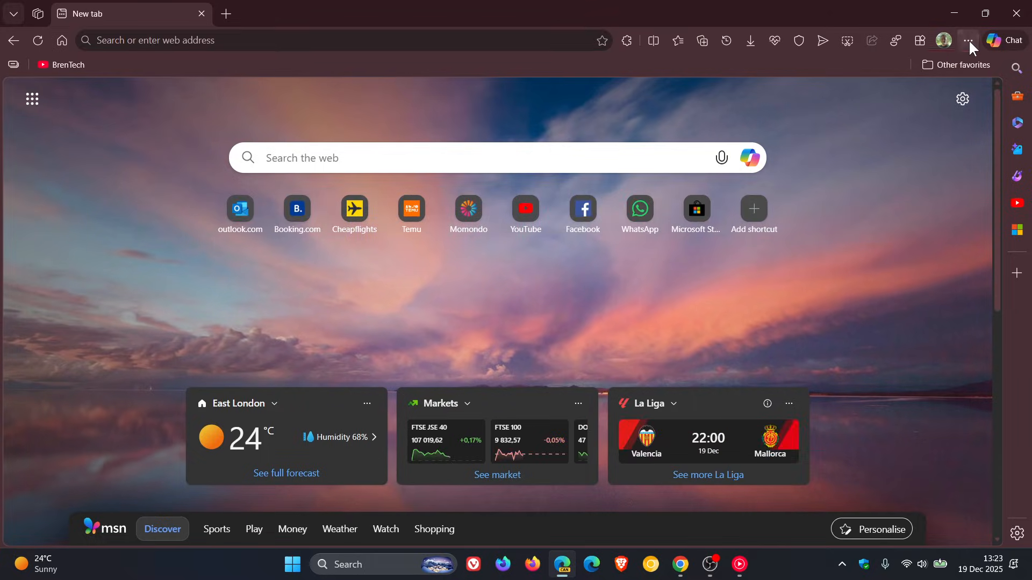
click(968, 40)
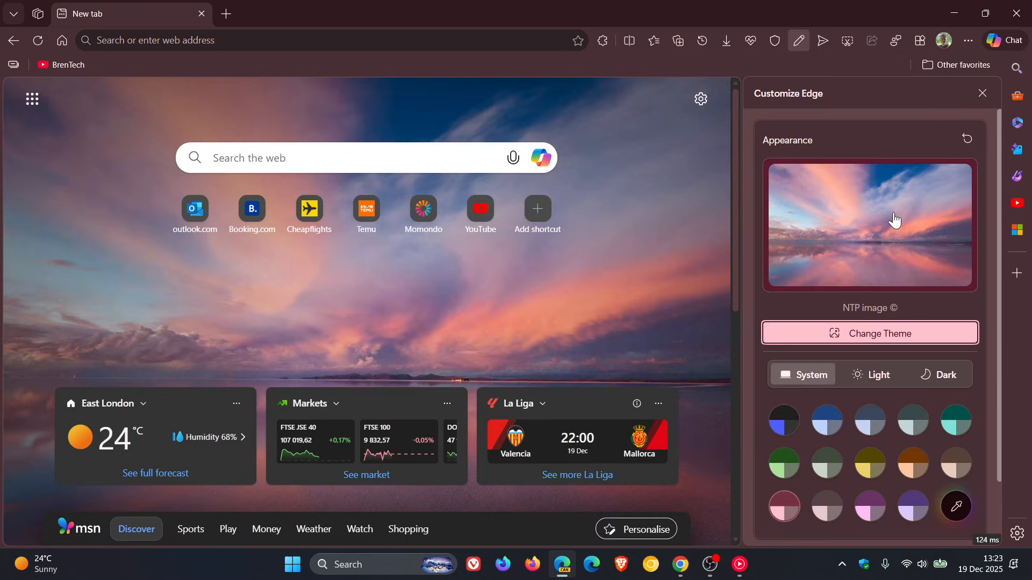
mouse_move(901, 213)
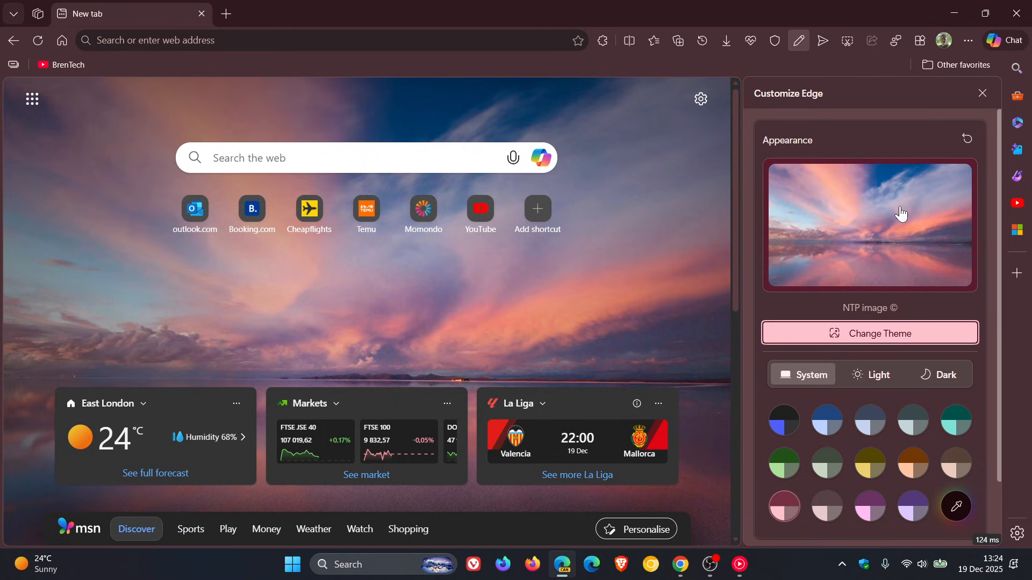
scroll(down, 3)
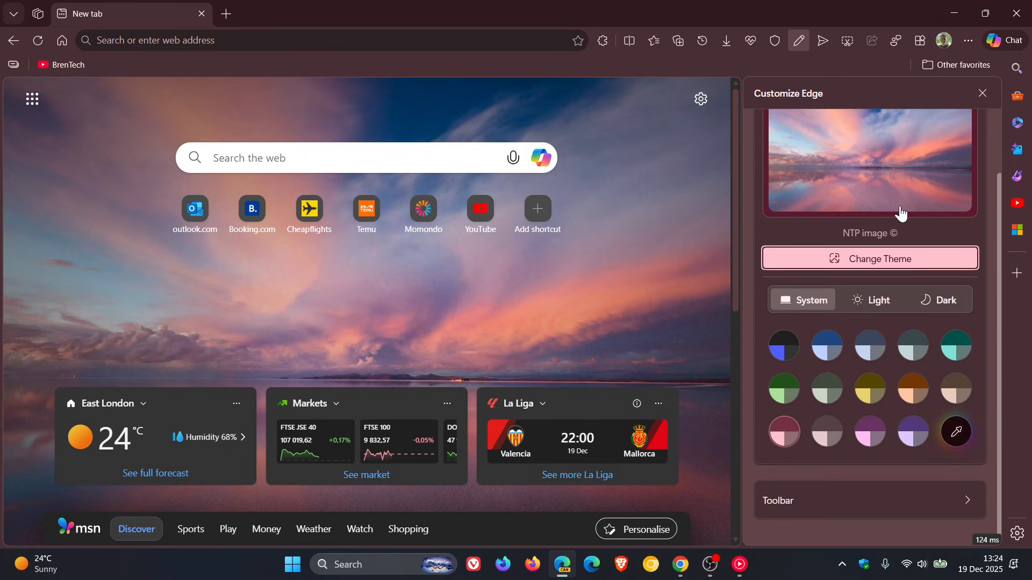
mouse_move(889, 277)
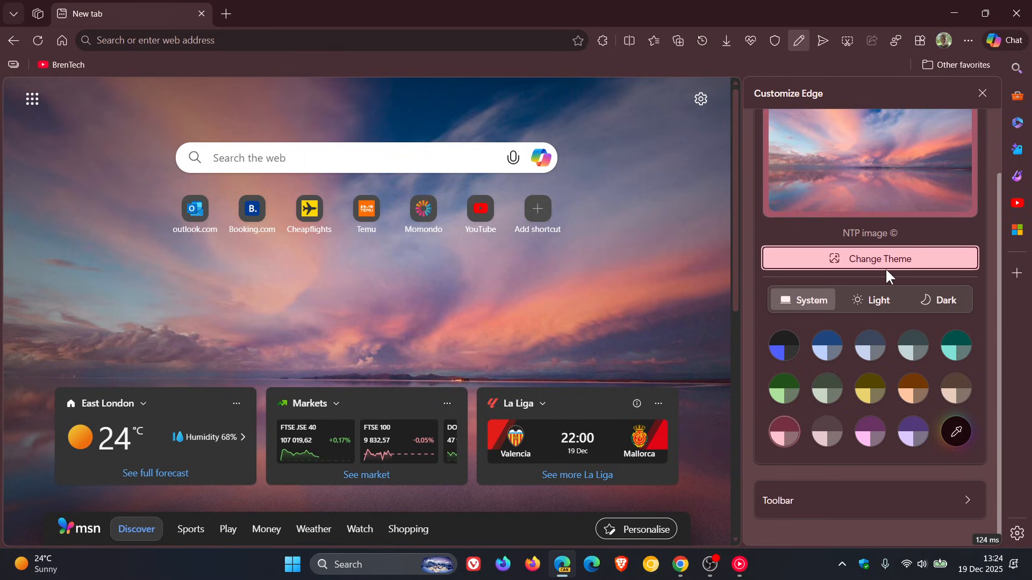
mouse_move(946, 197)
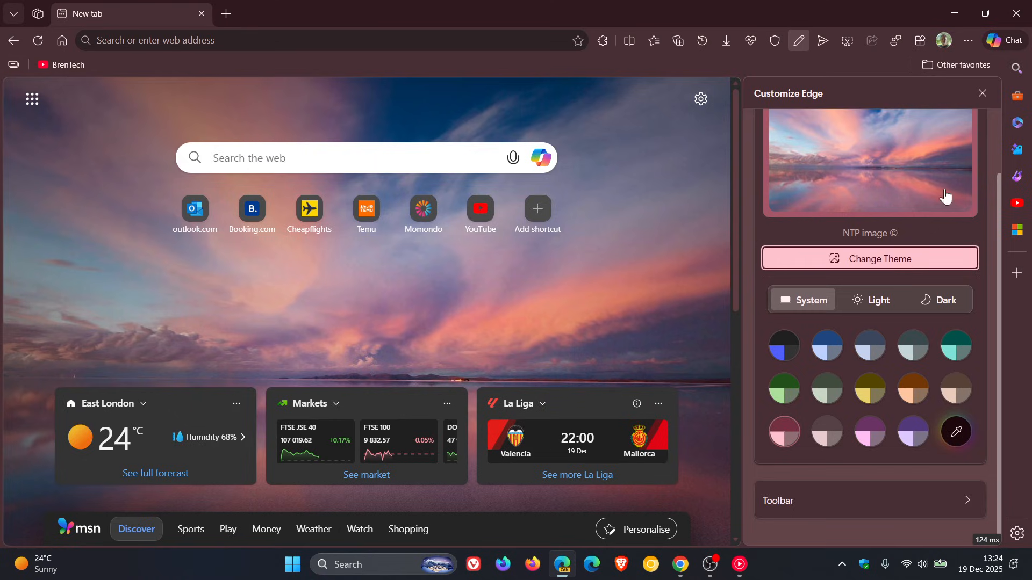
click(981, 92)
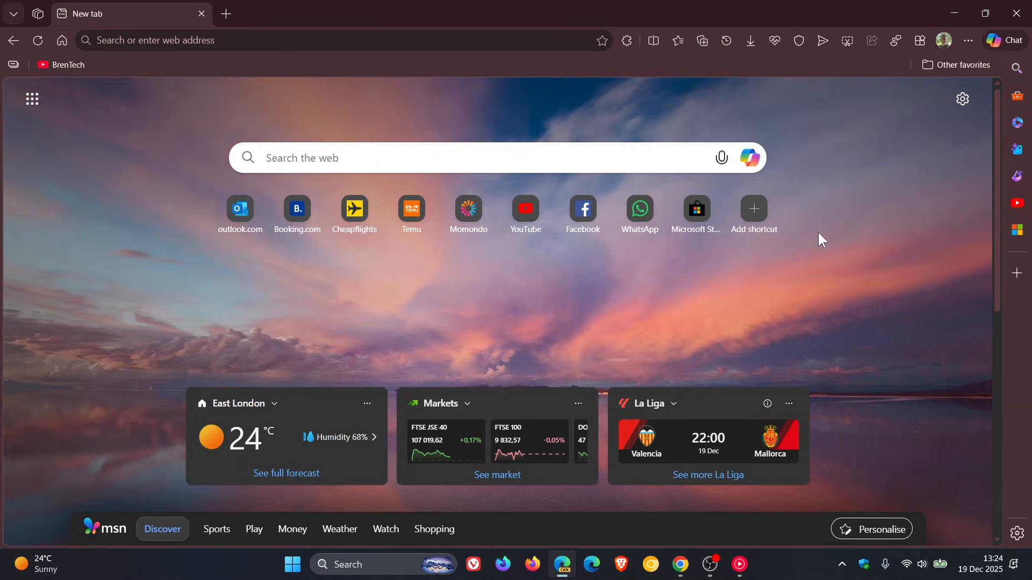